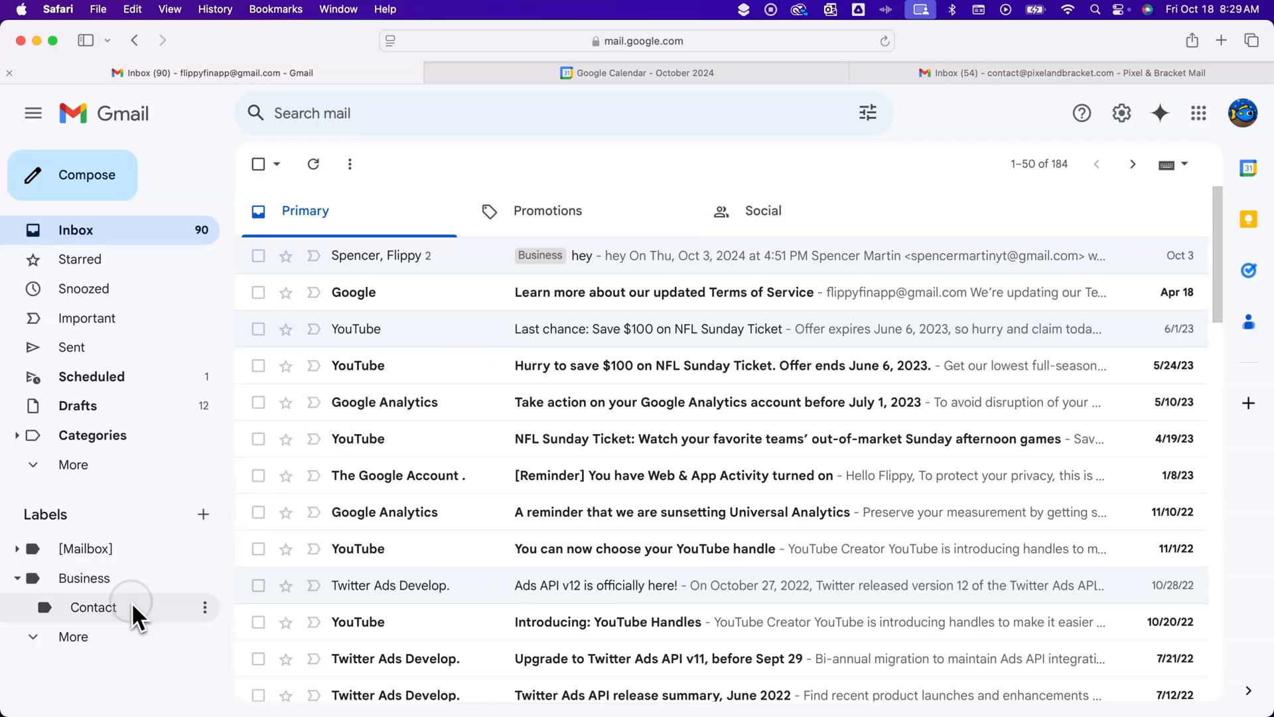
click(96, 607)
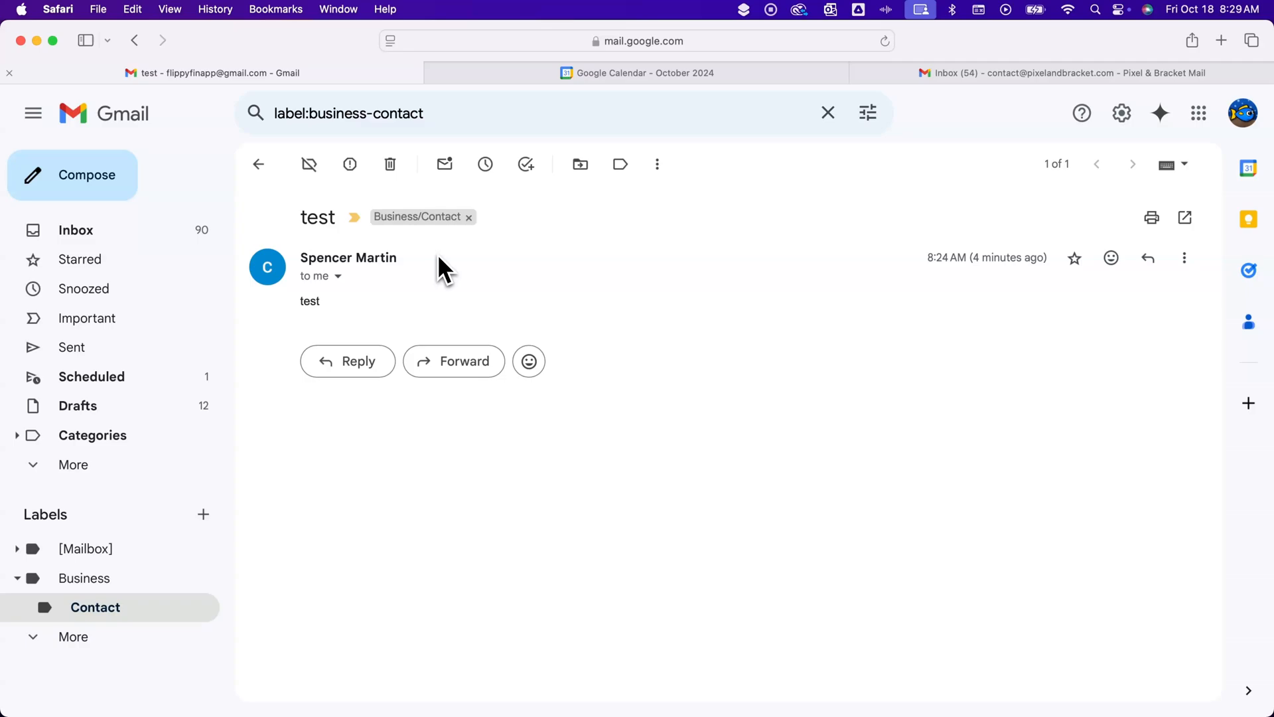
mouse_move(437, 270)
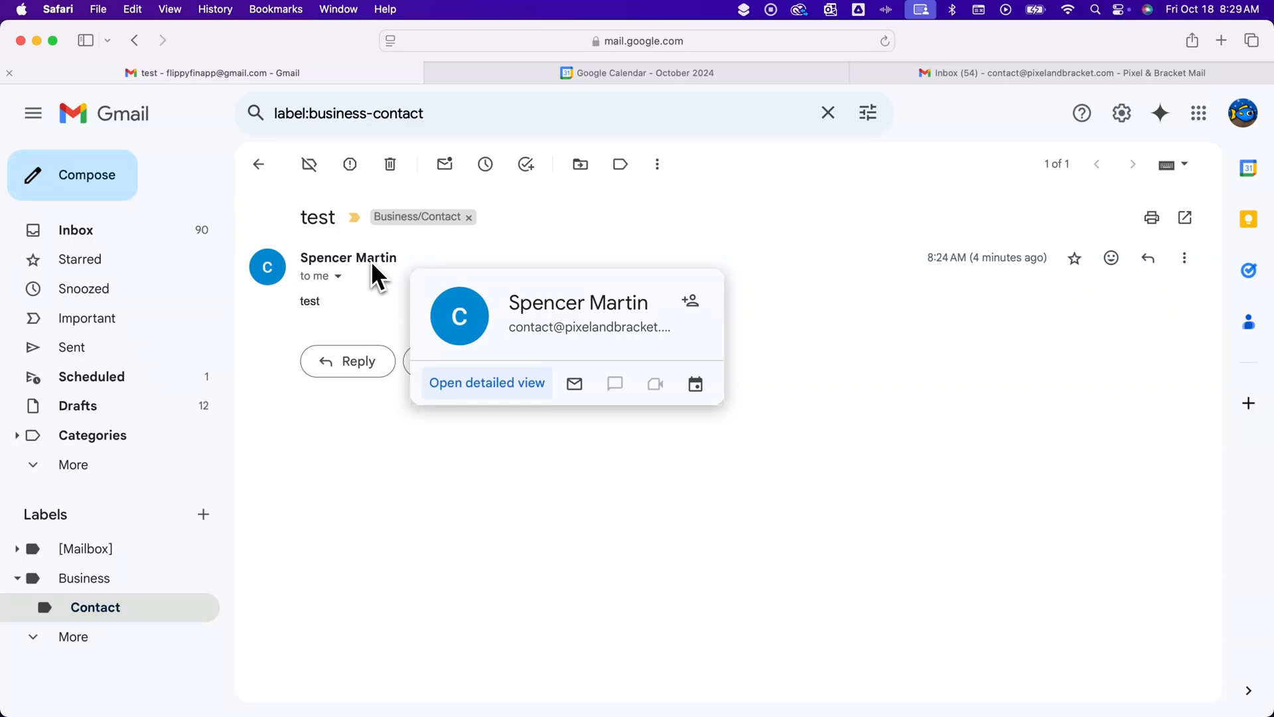
mouse_move(669, 335)
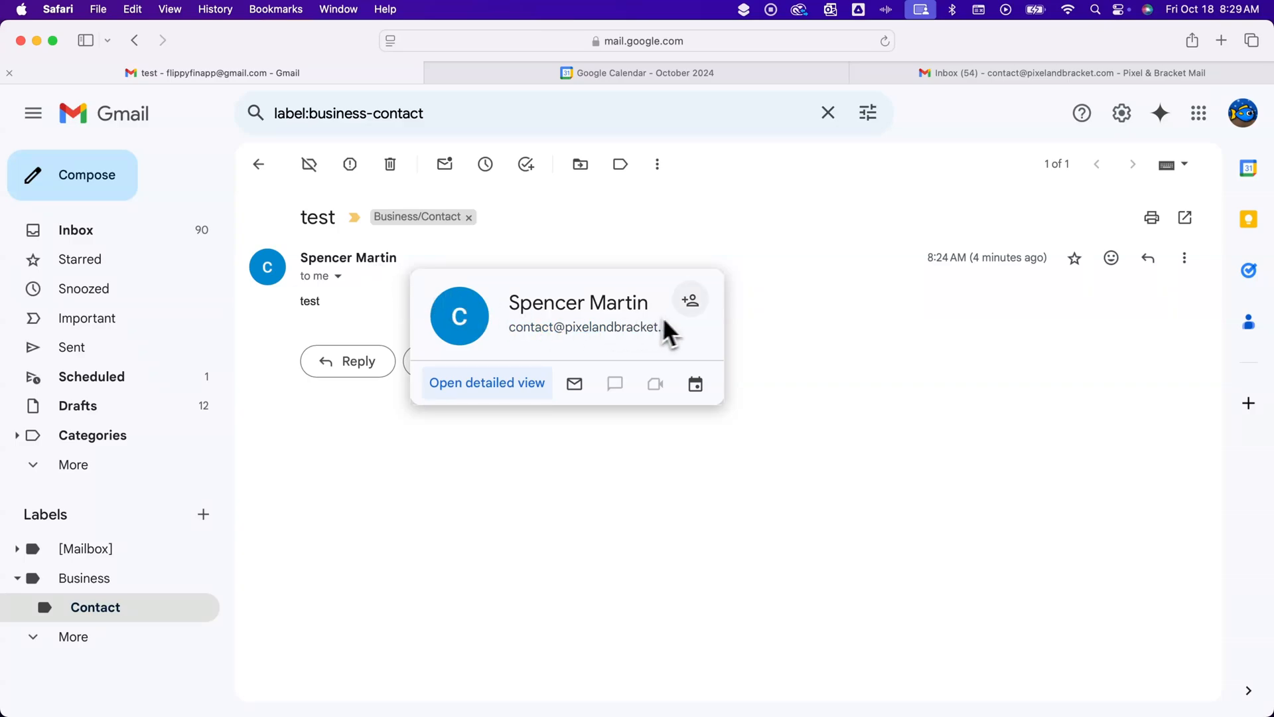
mouse_move(690, 302)
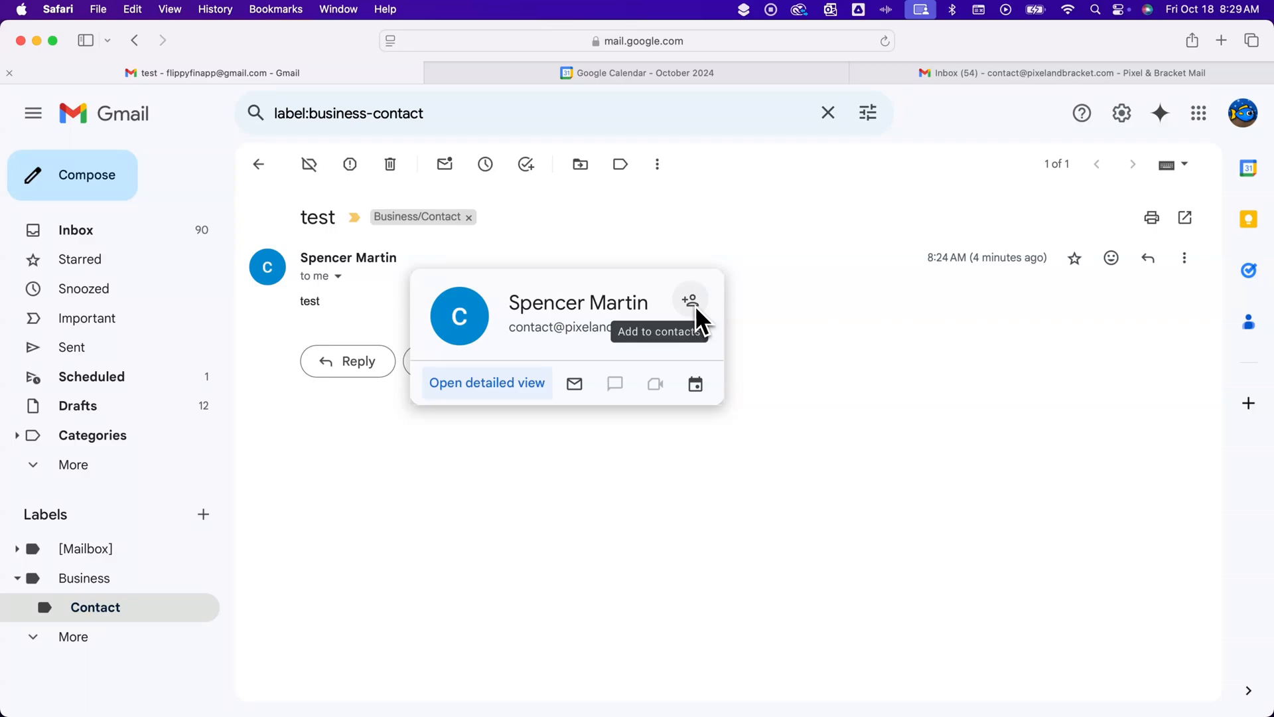
mouse_move(693, 316)
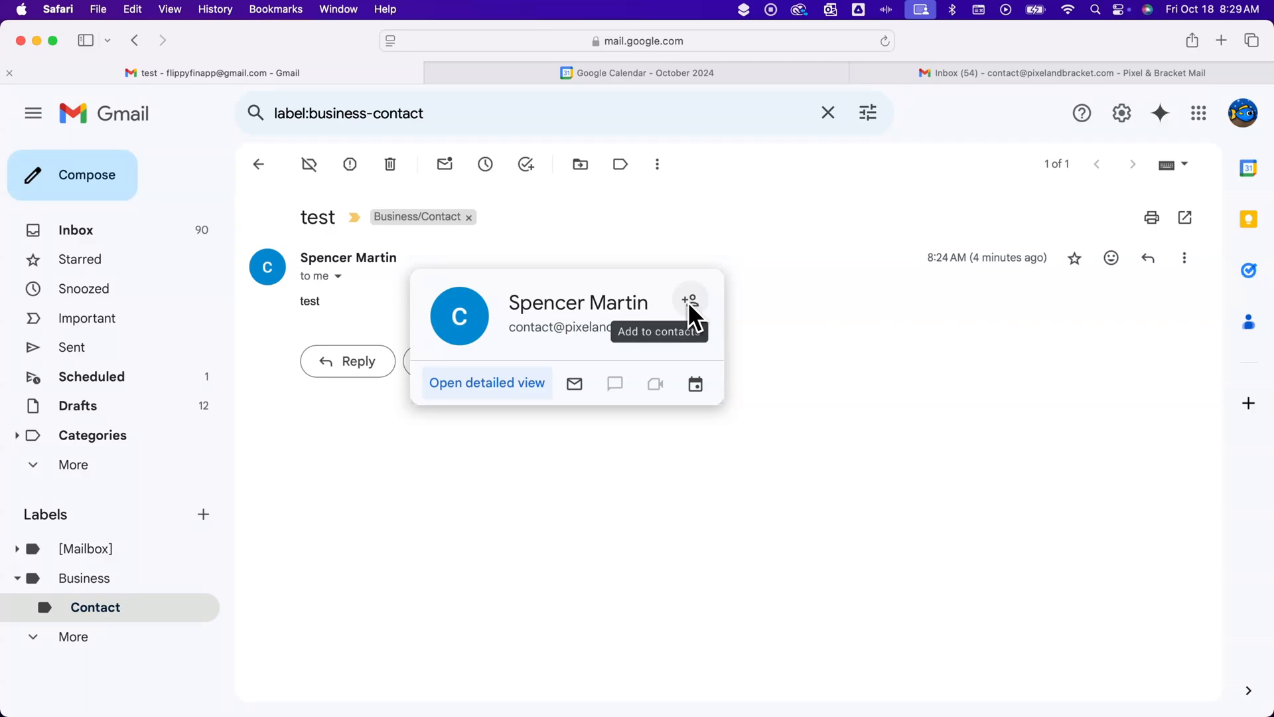
click(870, 299)
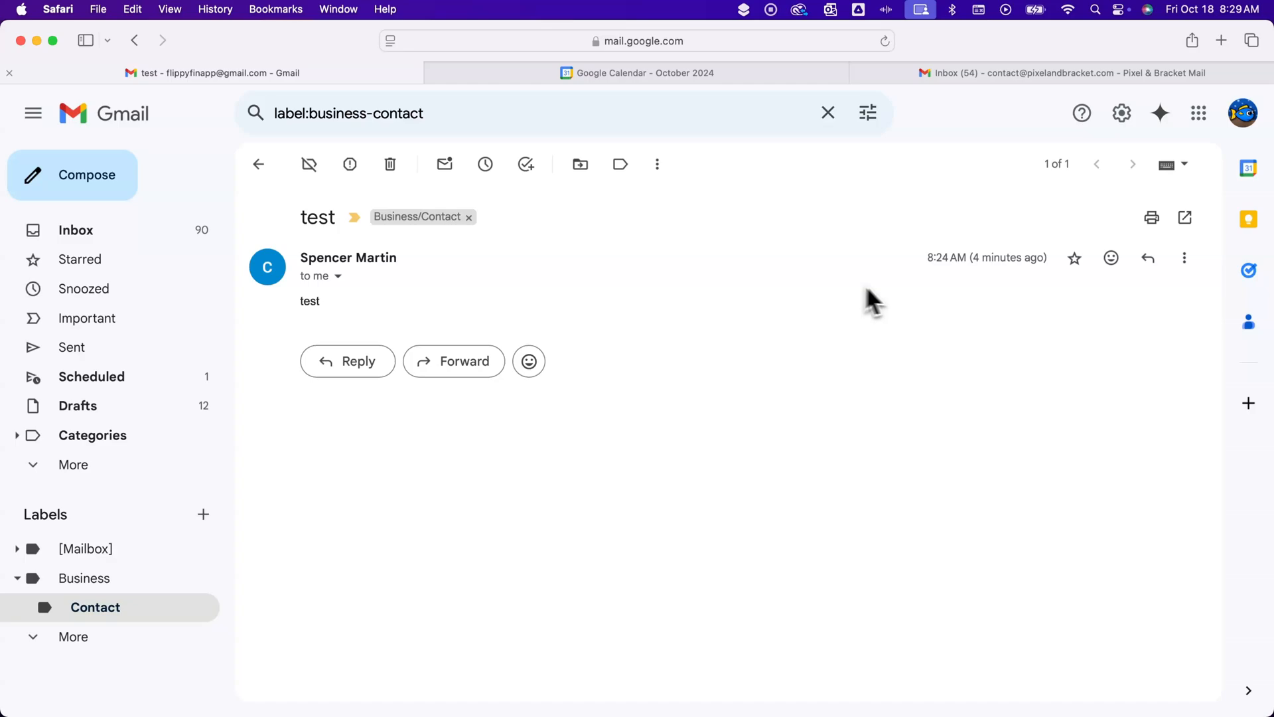
mouse_move(1249, 321)
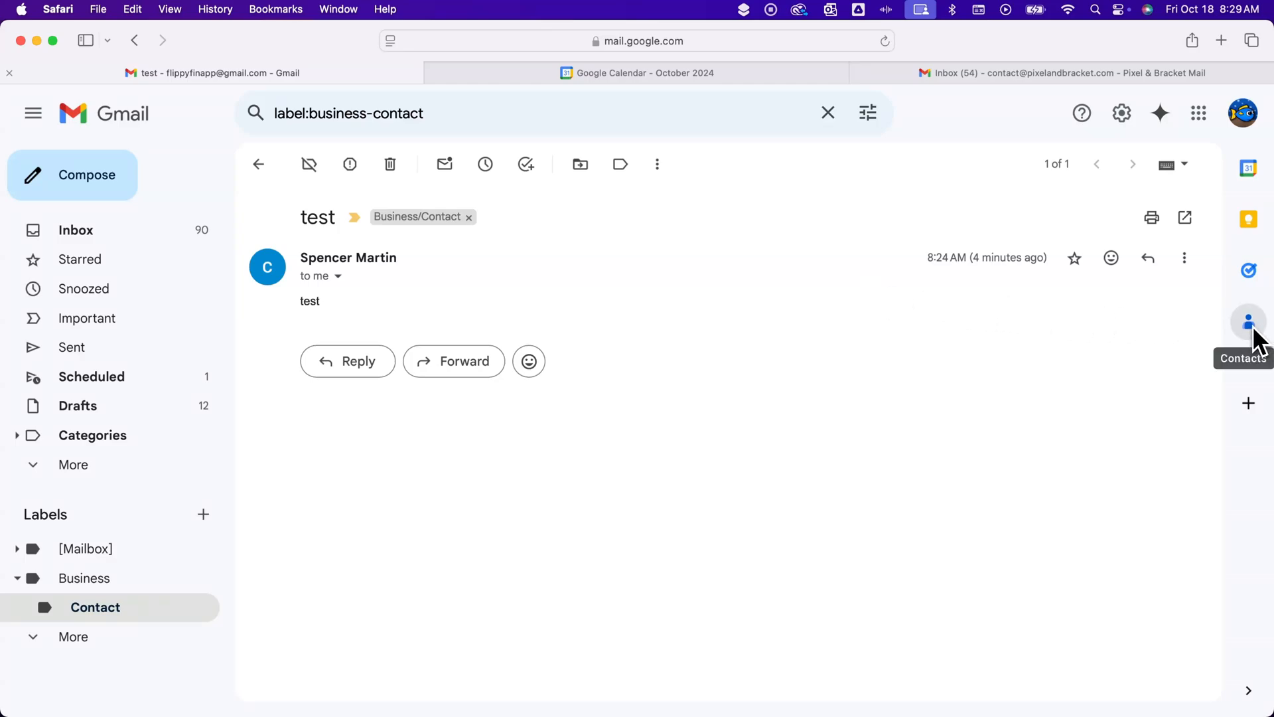
click(1249, 321)
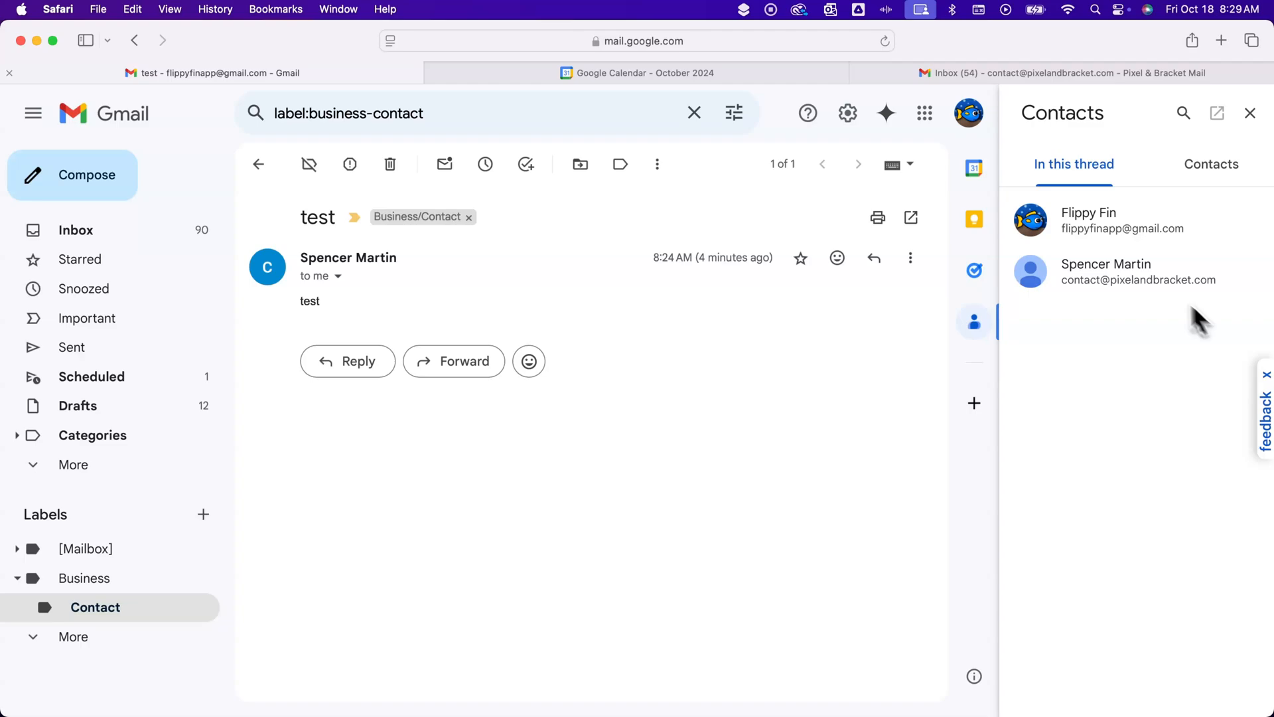
mouse_move(1096, 223)
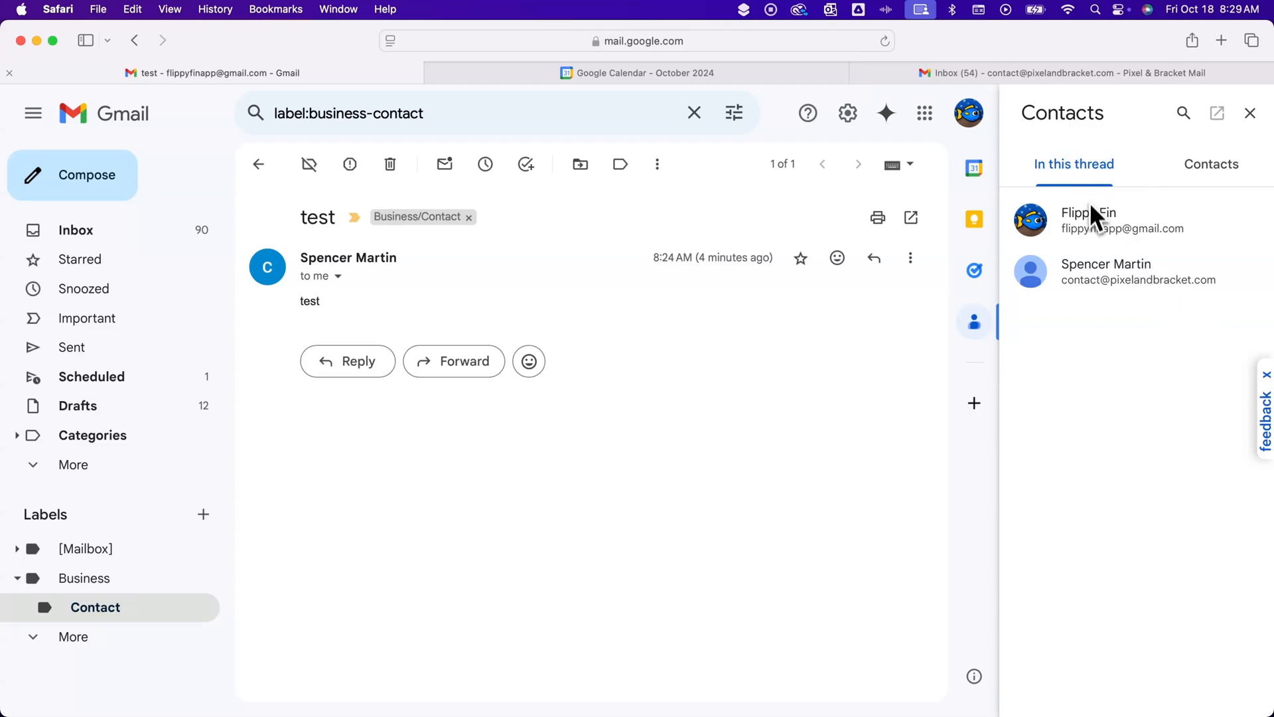
mouse_move(1087, 333)
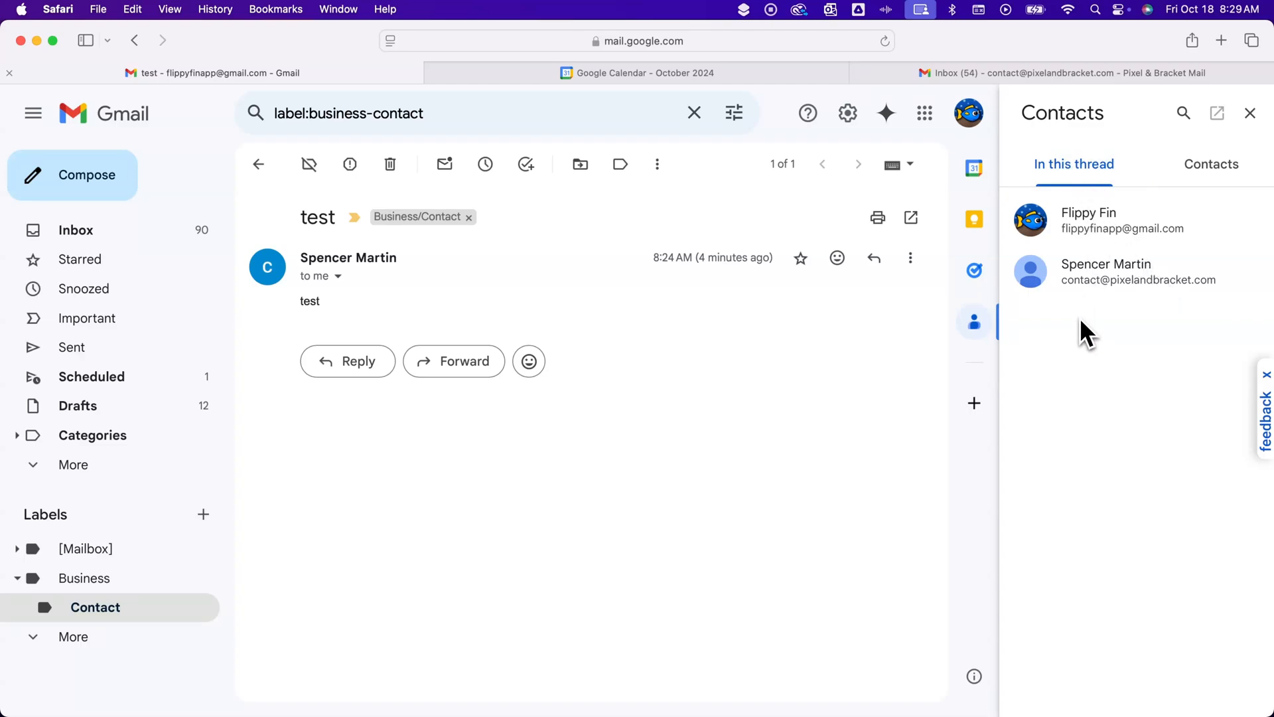
mouse_move(1105, 280)
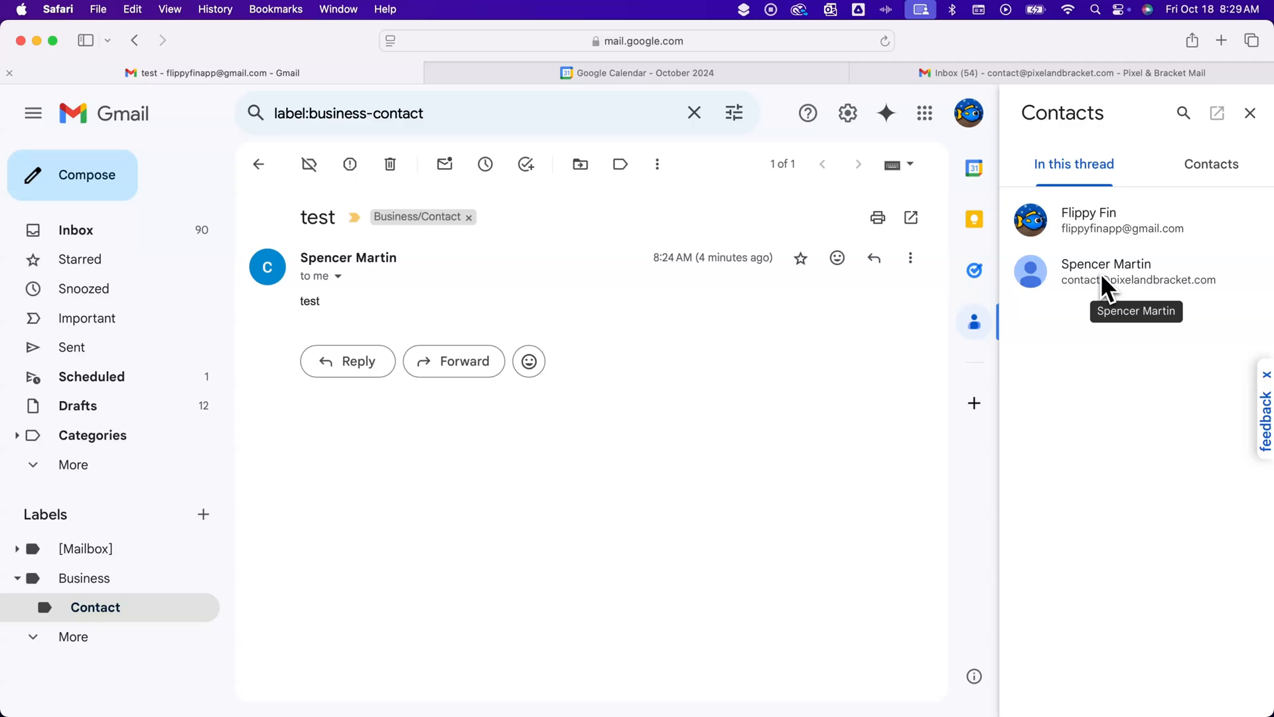
click(1106, 270)
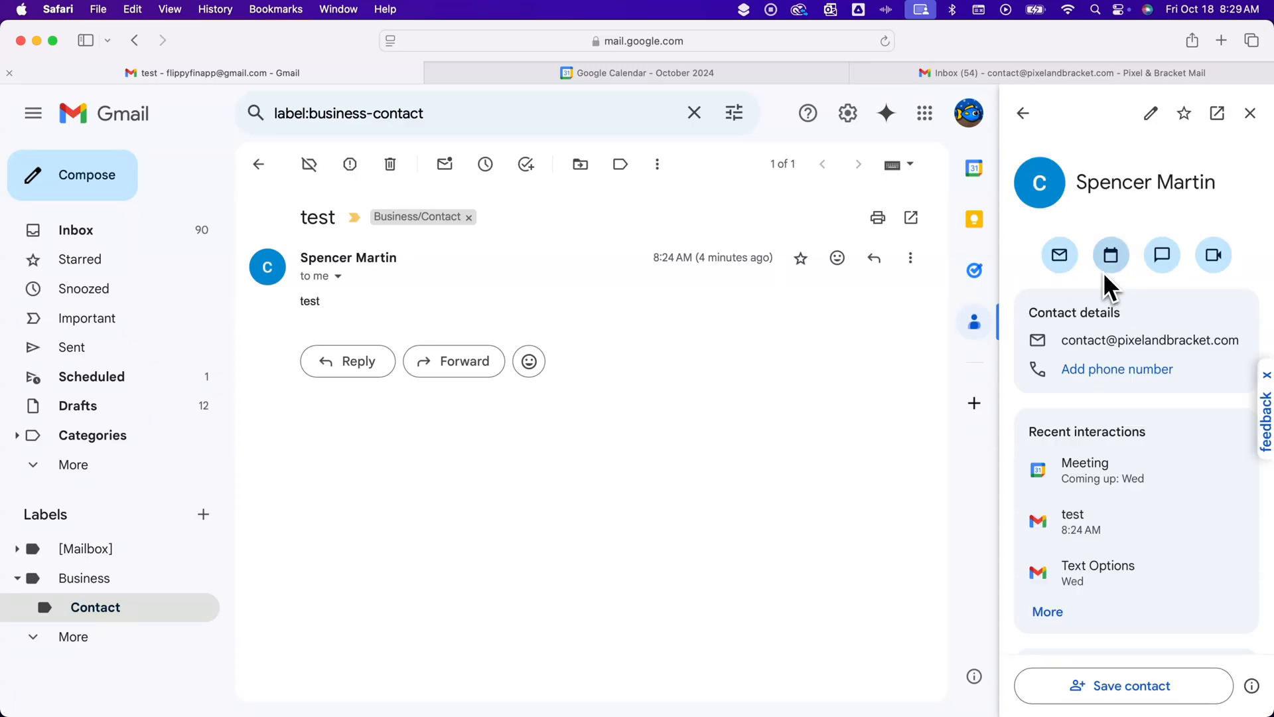
mouse_move(1083, 298)
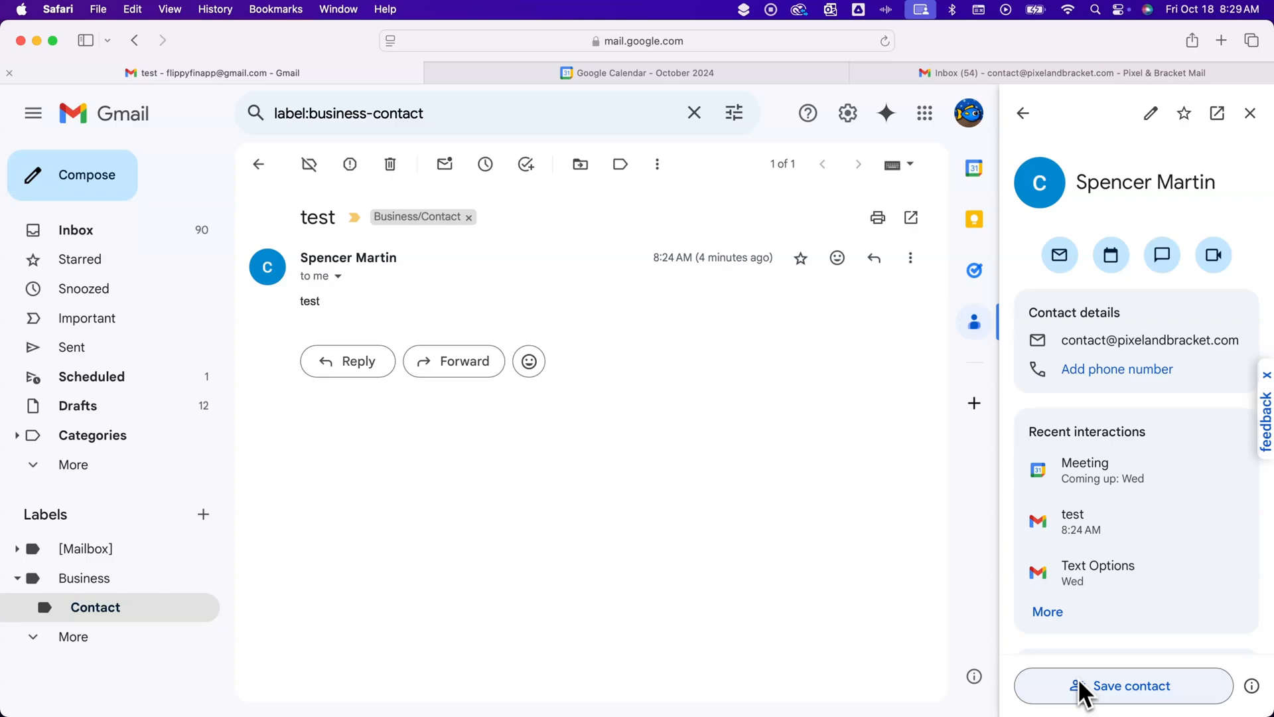
mouse_move(1090, 701)
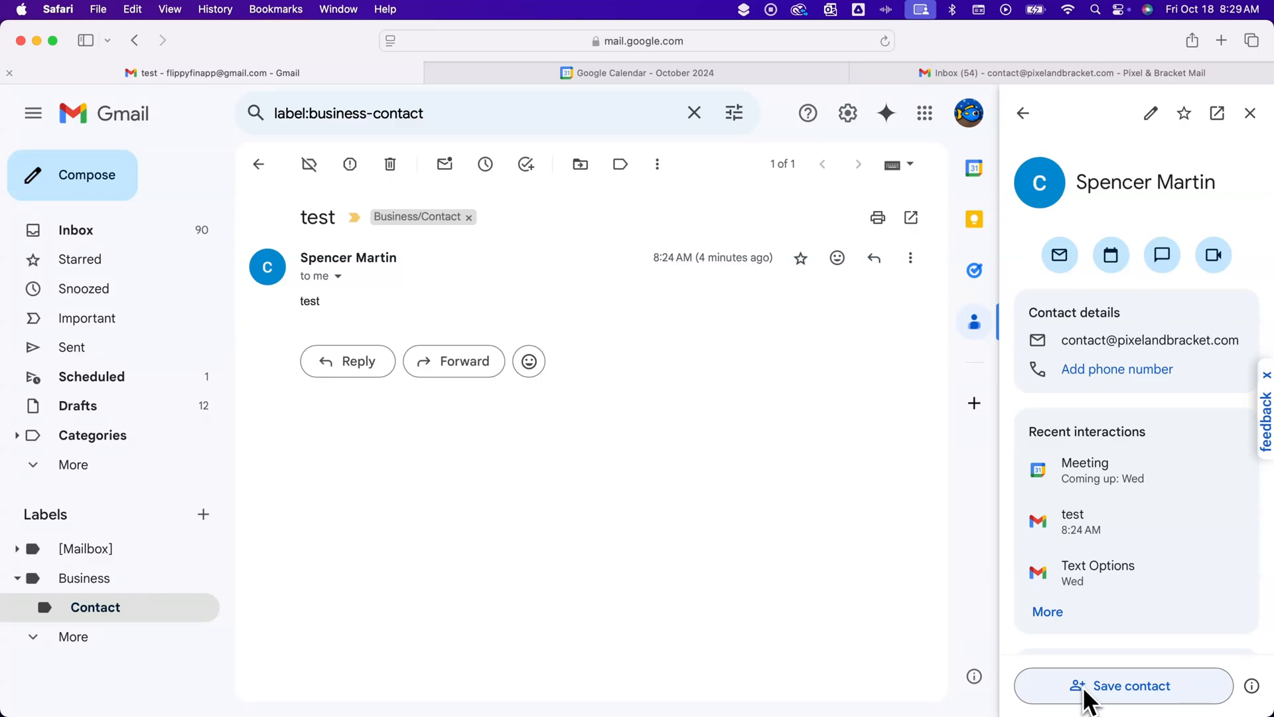
click(1123, 684)
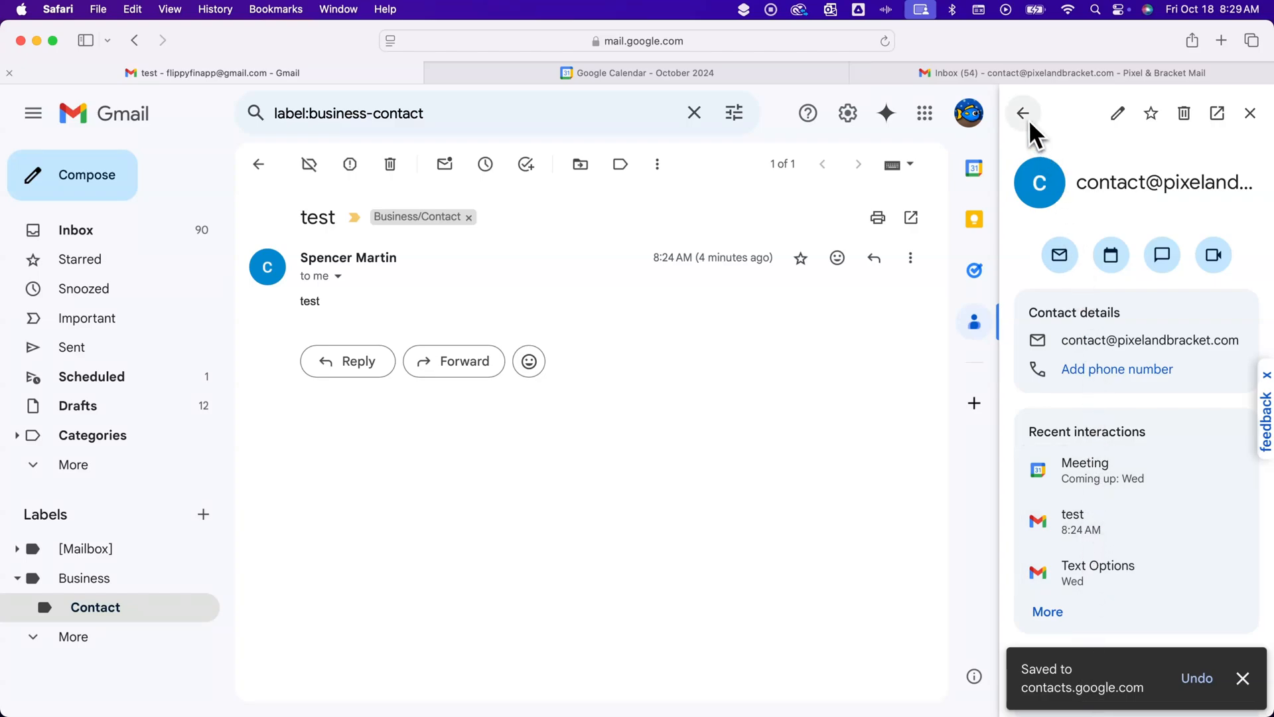
click(1021, 113)
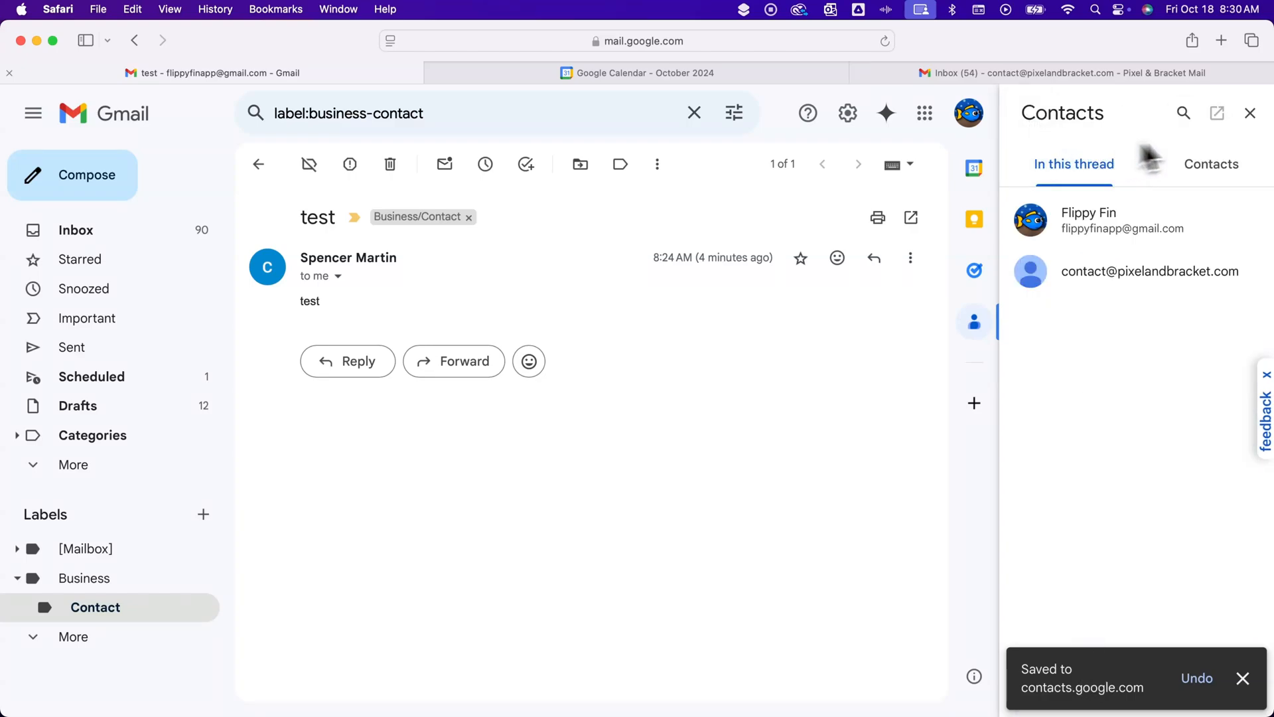
click(1250, 113)
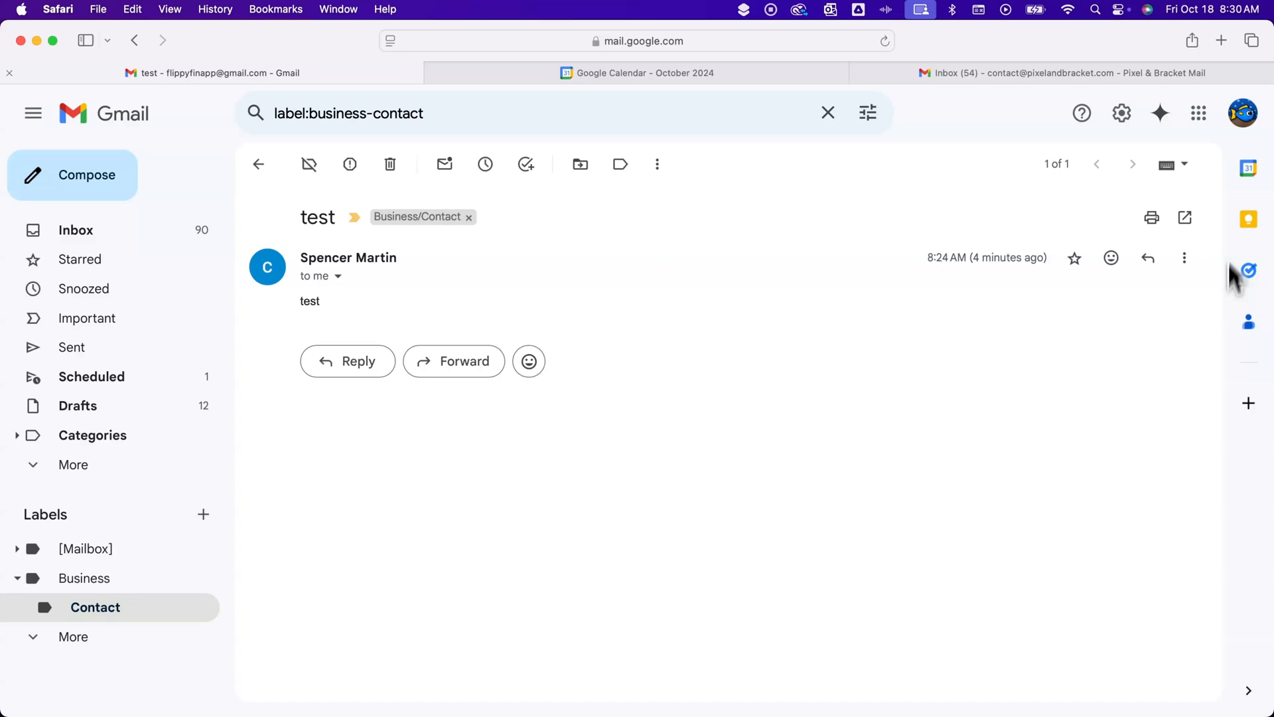
mouse_move(1249, 321)
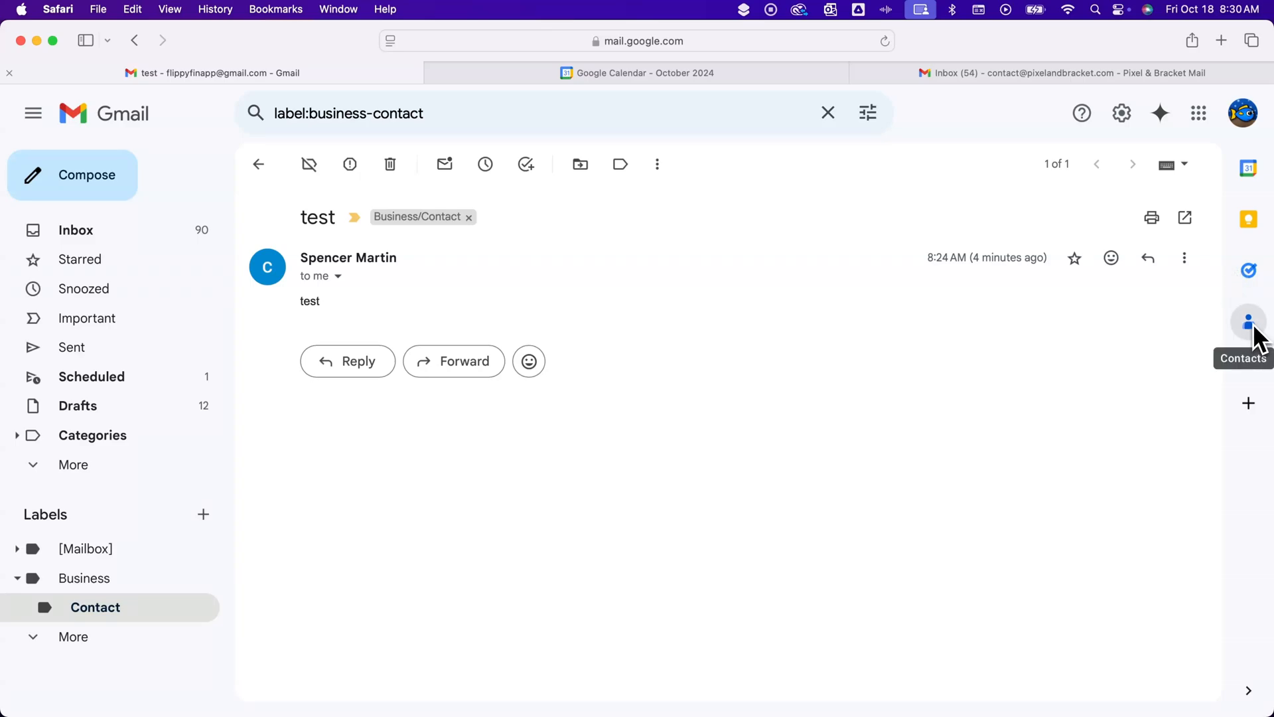
click(1248, 319)
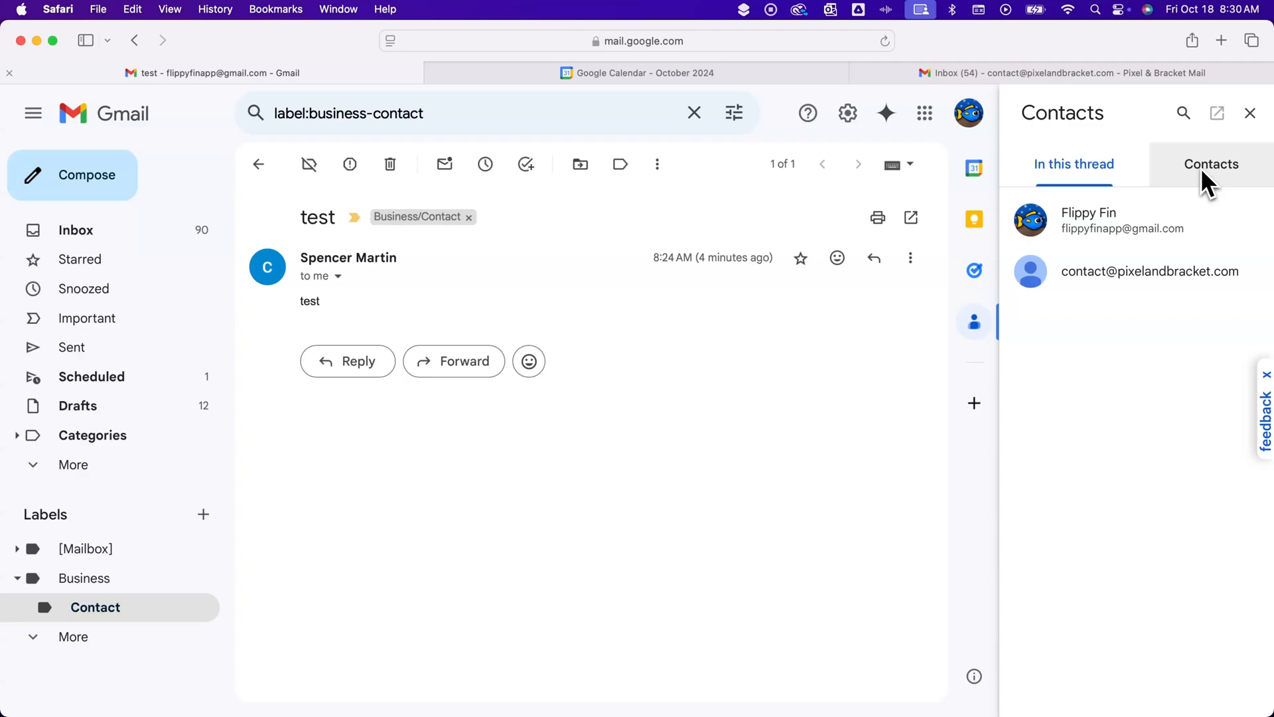
click(1210, 163)
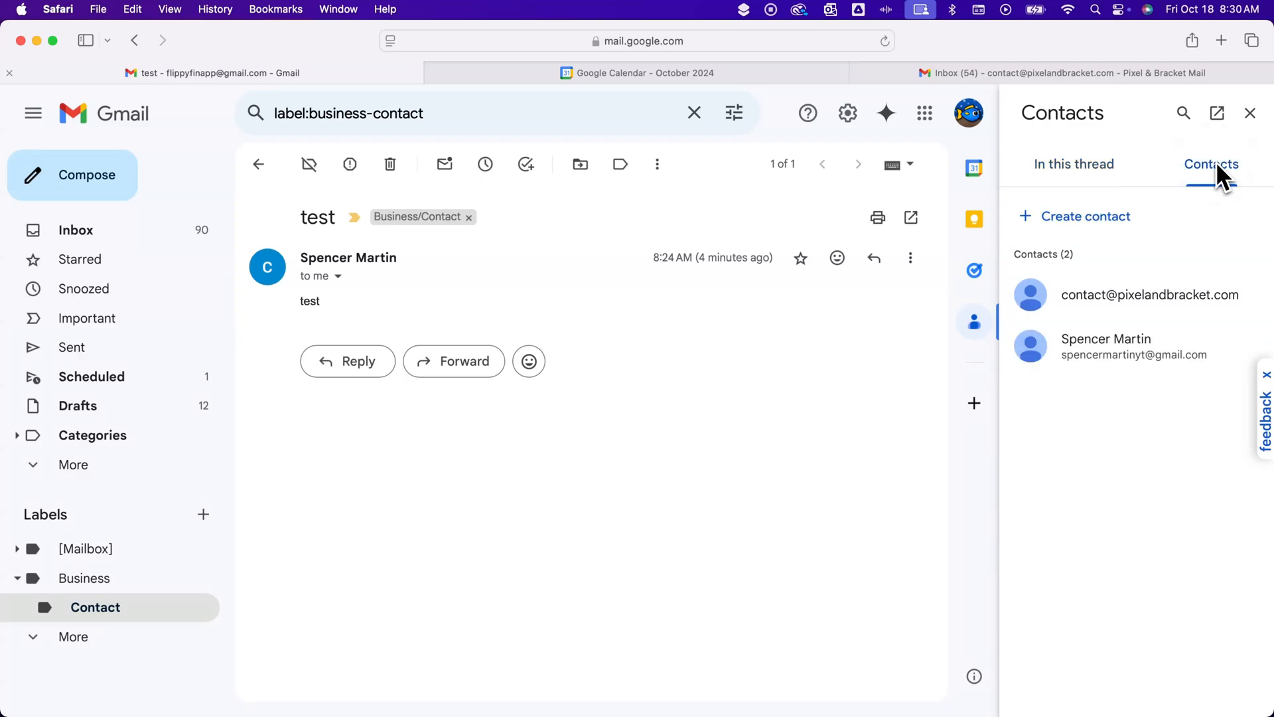
mouse_move(1091, 319)
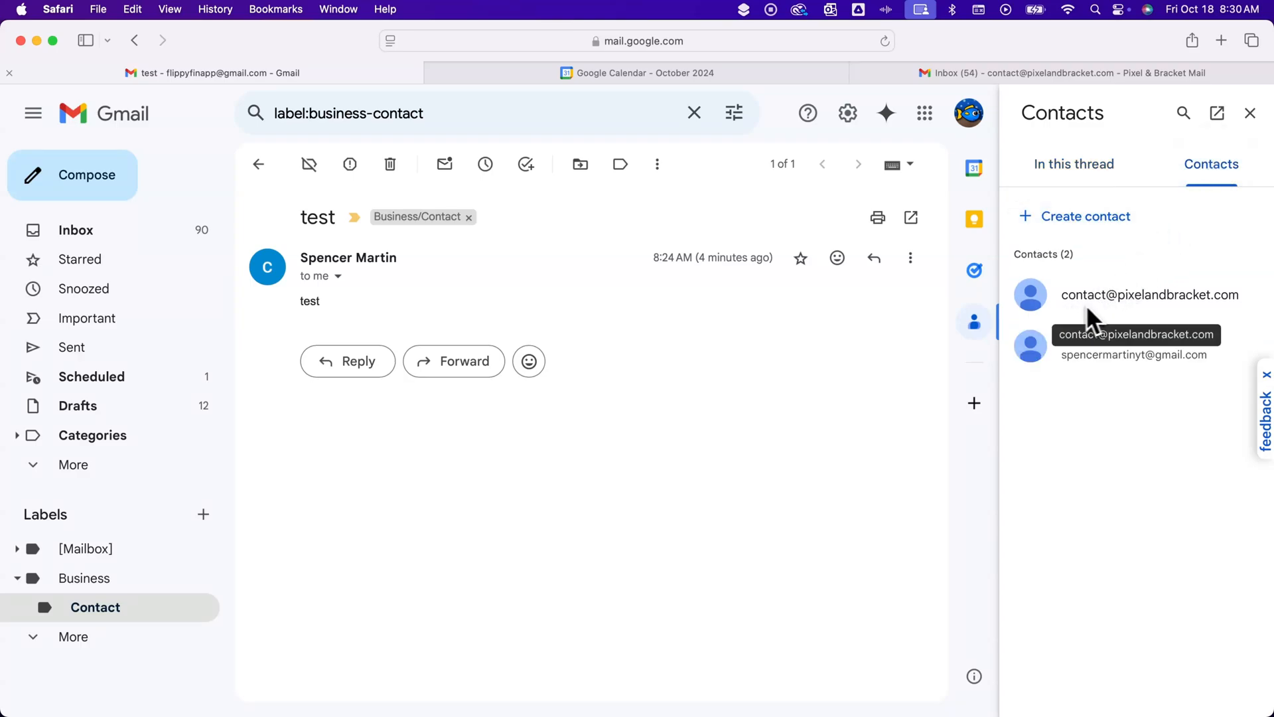
mouse_move(1120, 306)
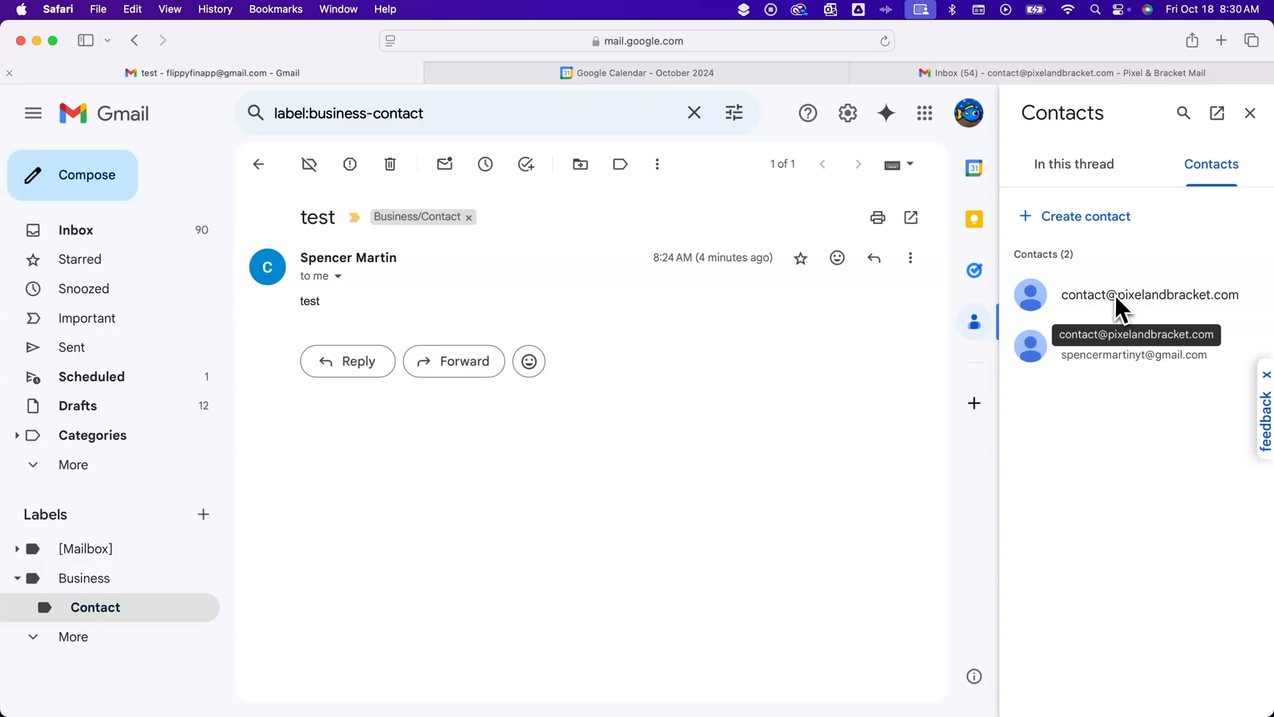
click(1149, 295)
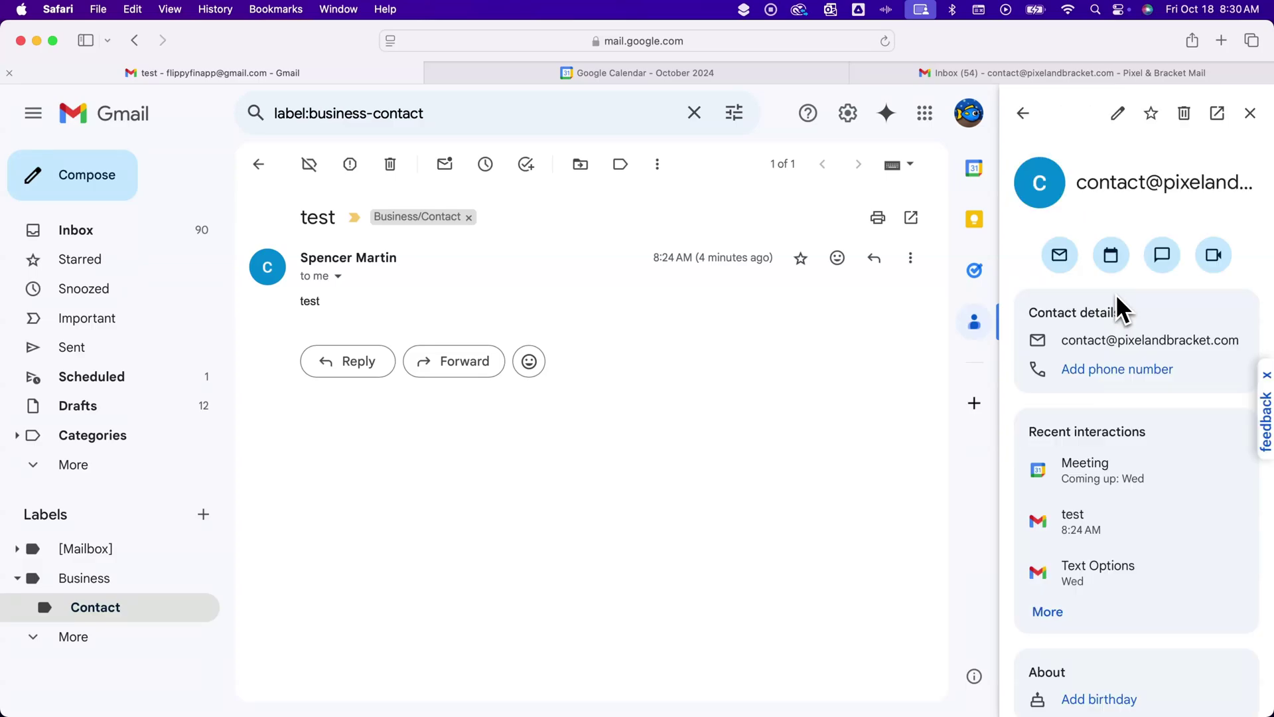
mouse_move(1118, 113)
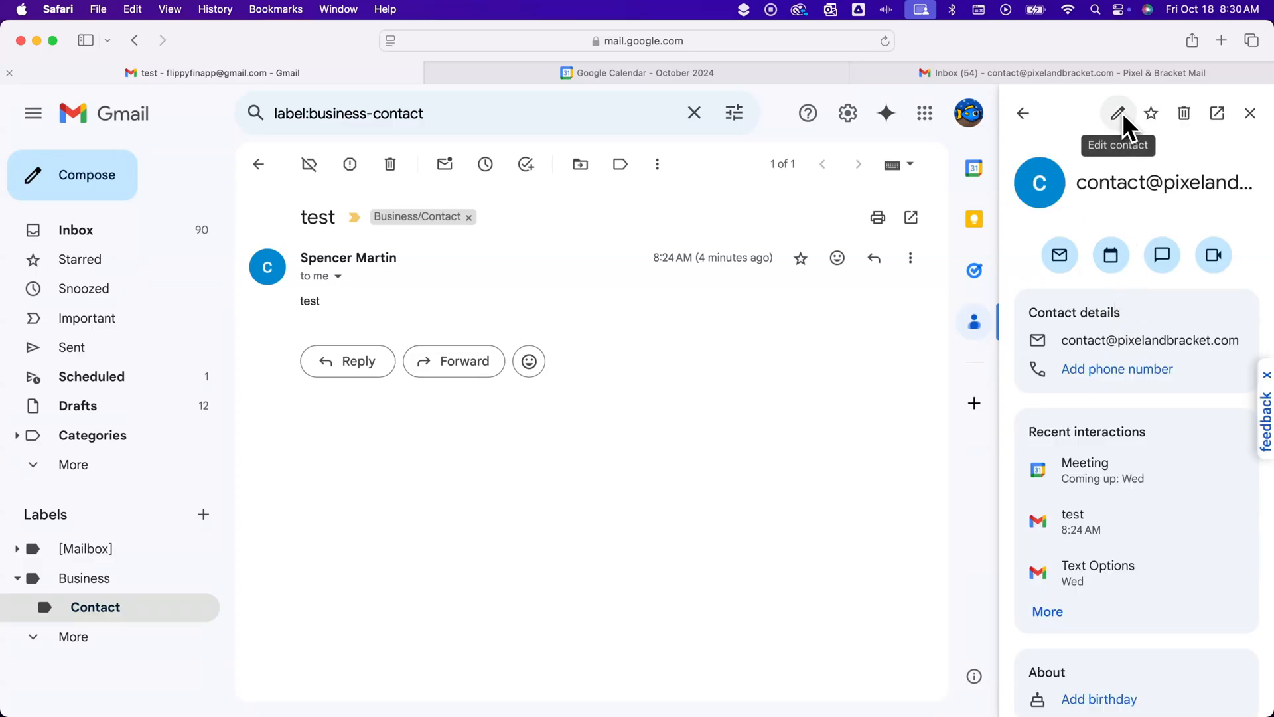
mouse_move(1151, 113)
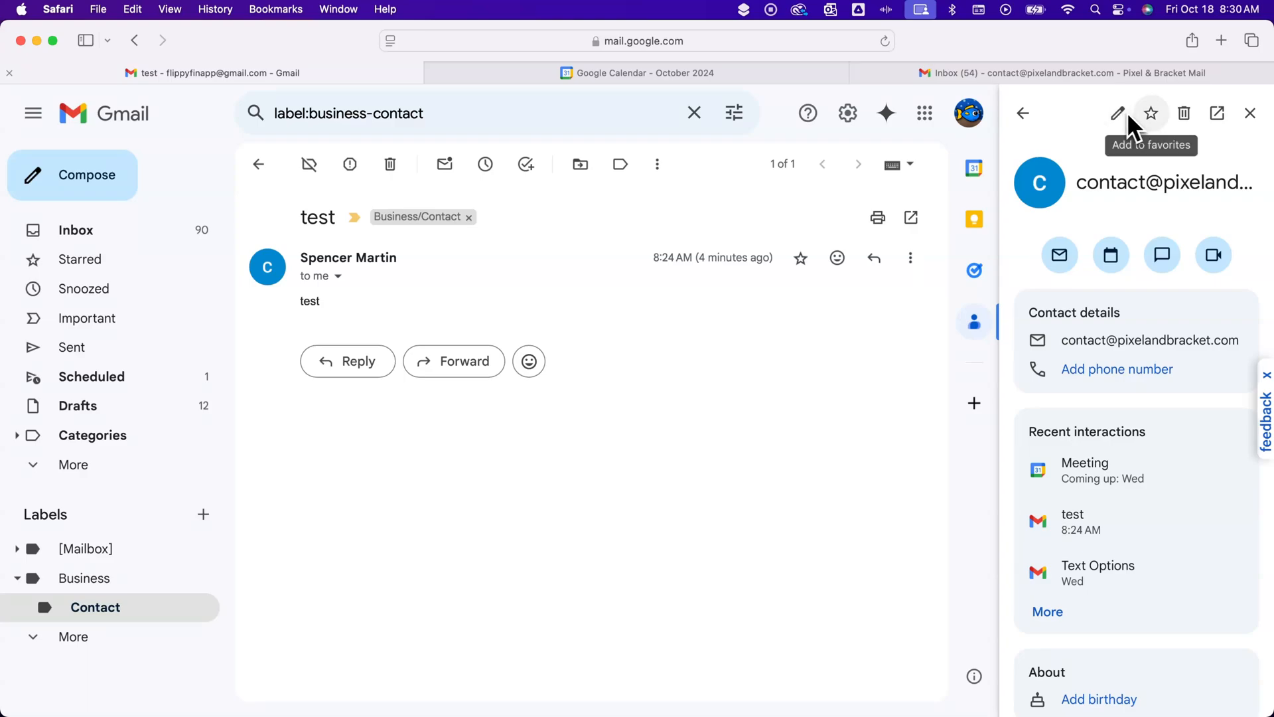
mouse_move(1183, 114)
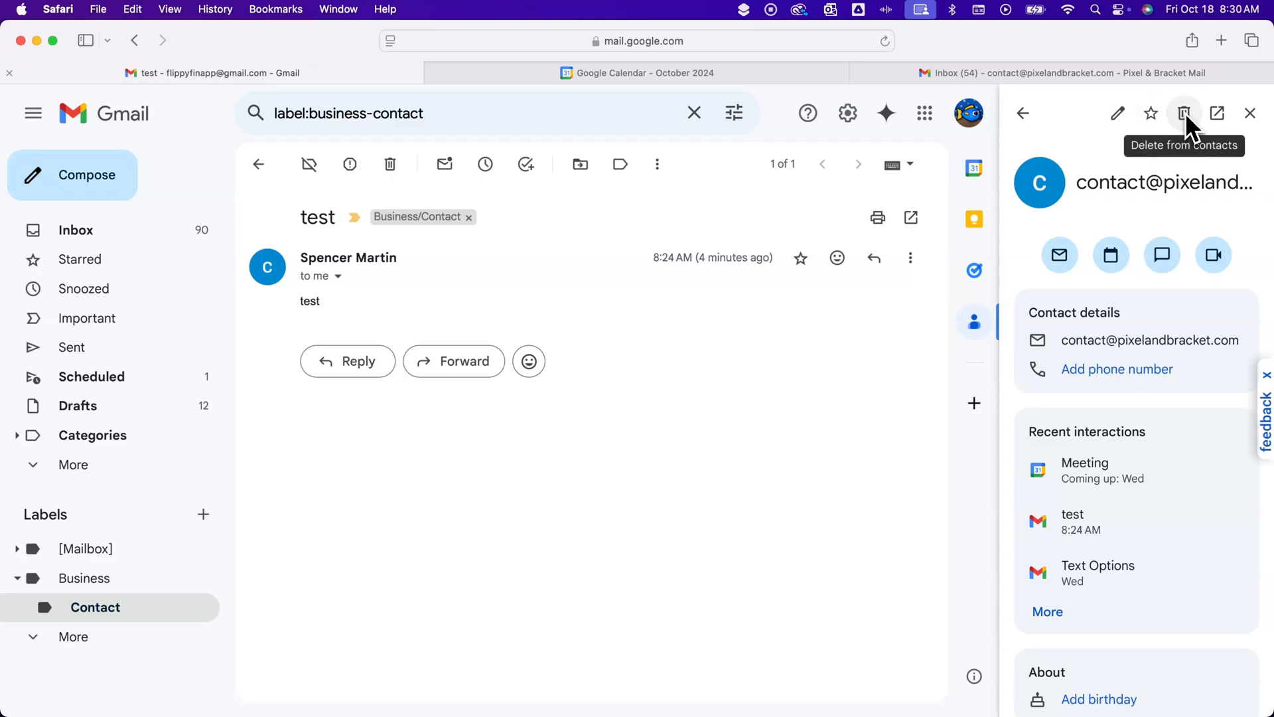
mouse_move(1217, 113)
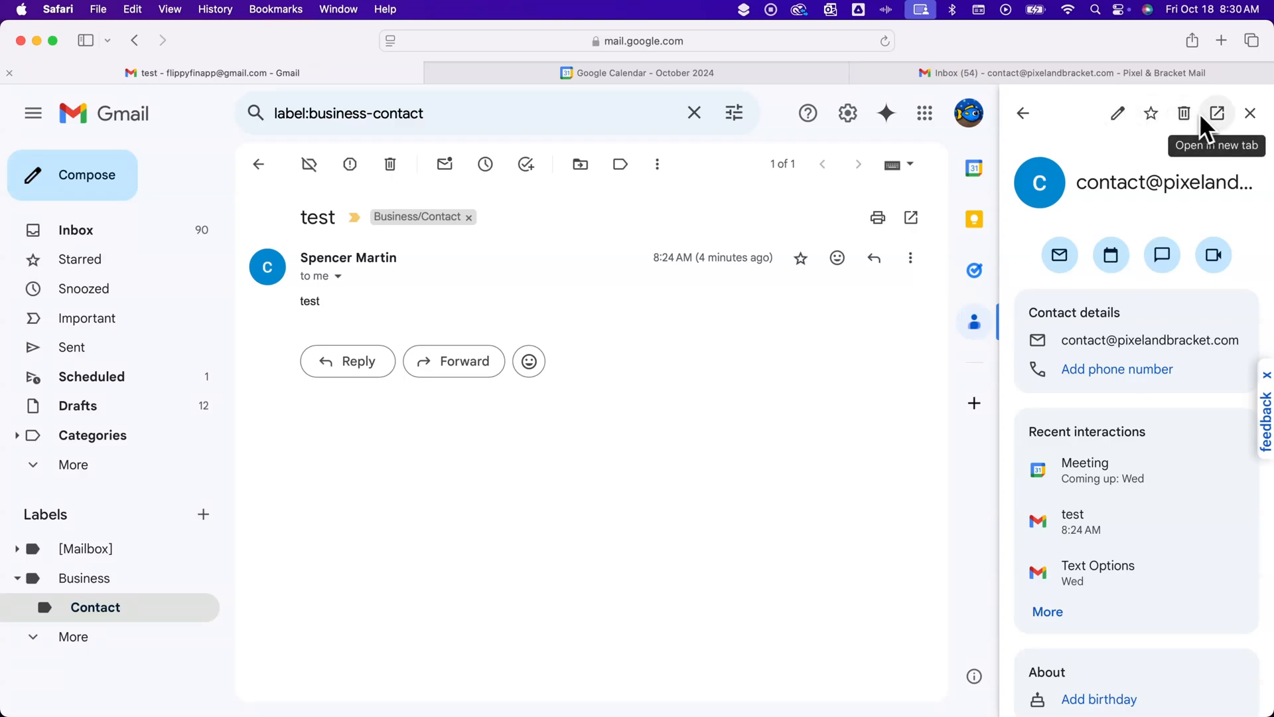
click(1250, 113)
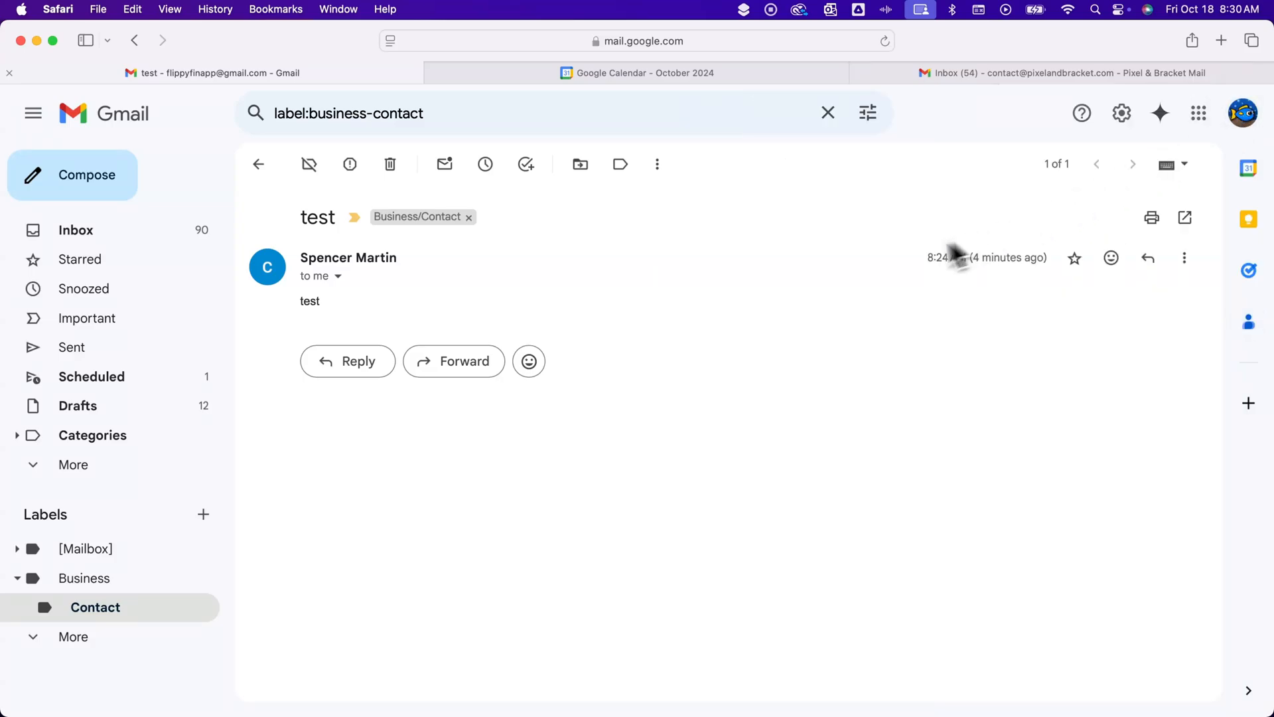
mouse_move(848, 262)
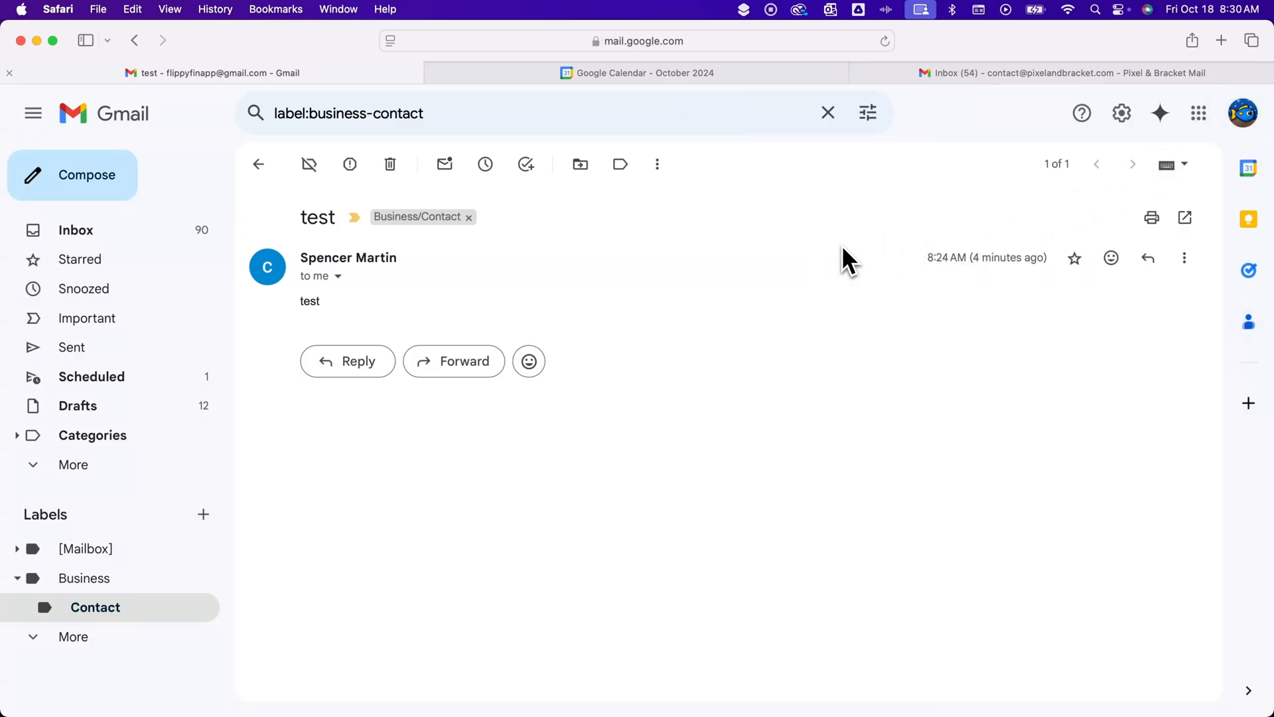